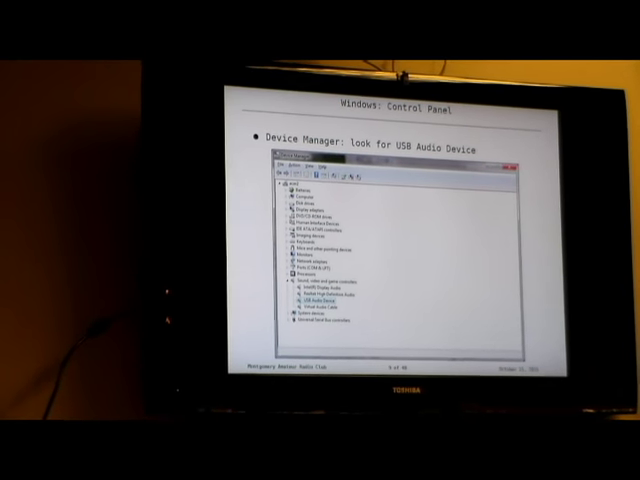
- Advance to the slide on selecting the USB Audio Device microphone in Recording settings
{"action": "key", "text": "right"}
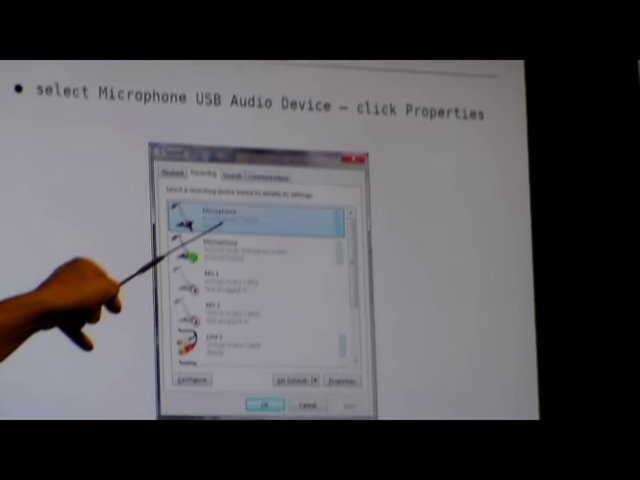
{"action": "left_click", "coordinate": [338, 381]}
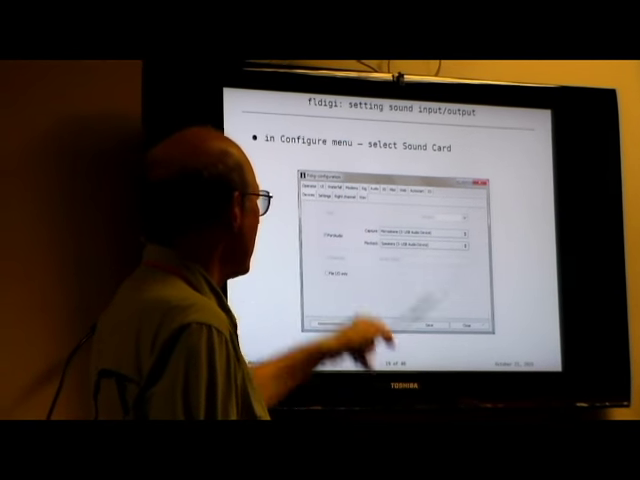
- Advance to the 'fldigi: setting sound output level' slide
{"action": "key", "text": "Right"}
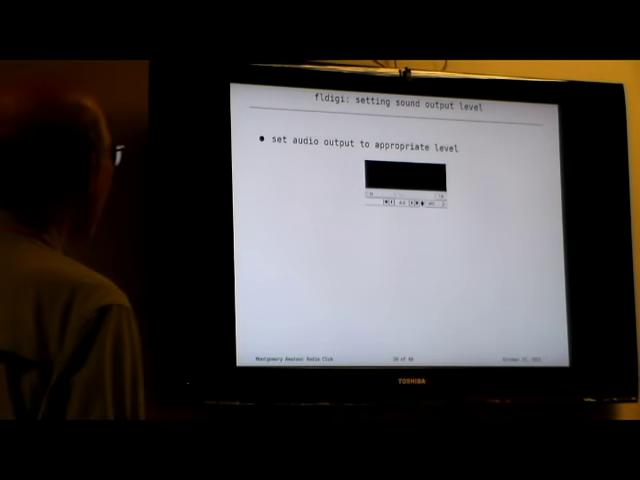